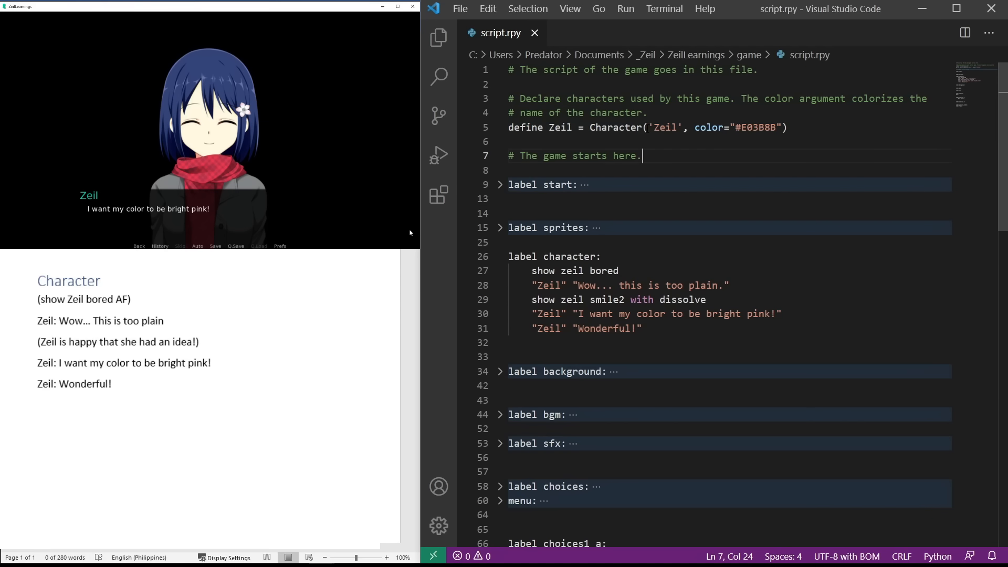
Expand the folded background label to reveal Zeil's gym invitation lines
double_click(666, 127)
type("s")
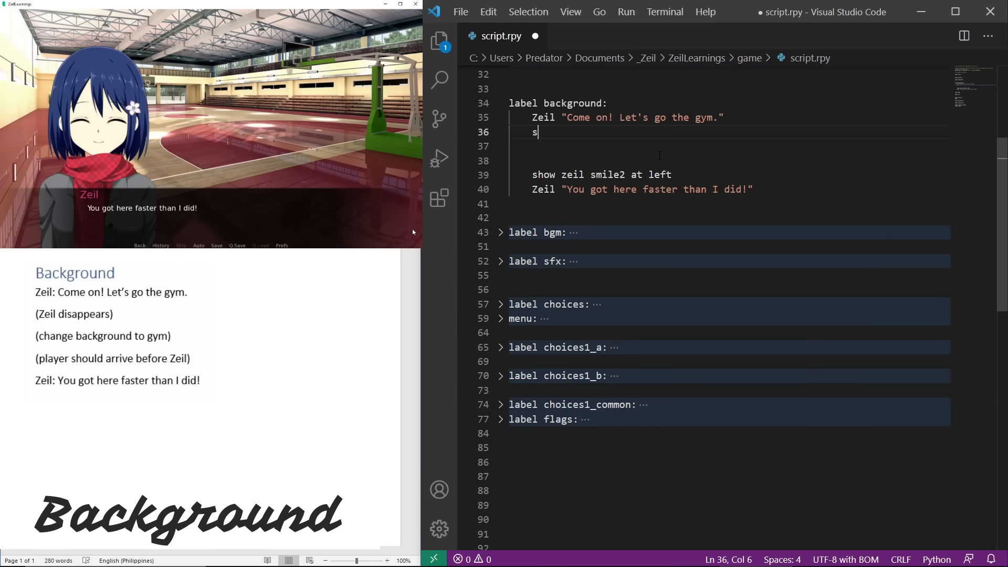
Add 'scene bg gym' followed by 'with fade' between Zeil's two lines
type("cene bg gym")
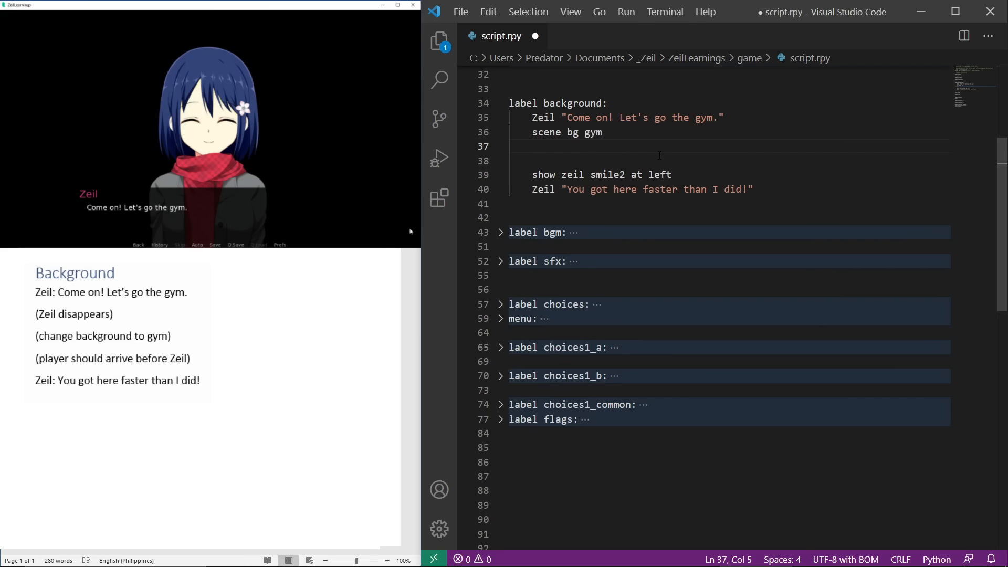
type("with fade")
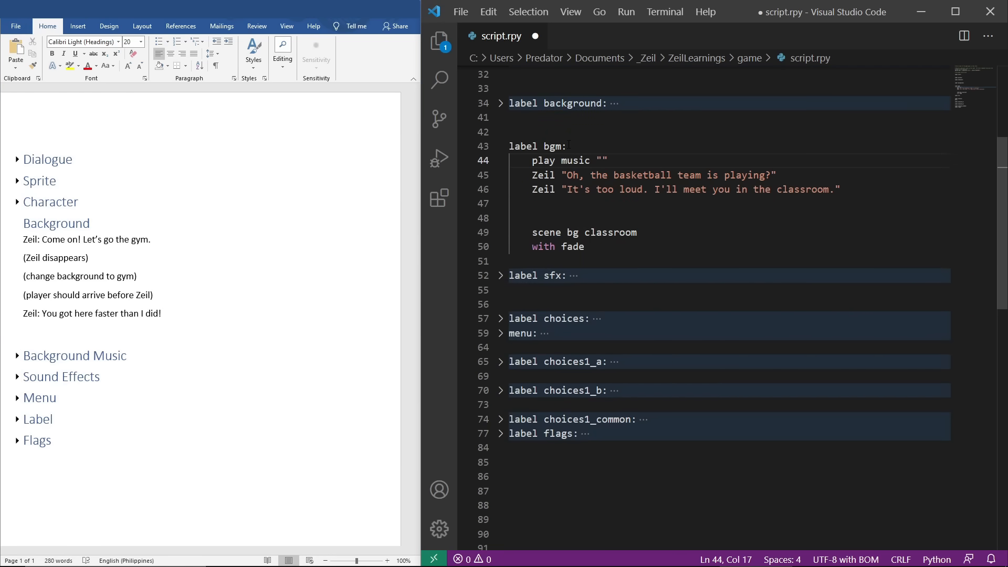
Complete the play music line with "audio/bgm_basketball.mp3" fadein 1.0 volume 0.5
type("audio/bgm_baske")
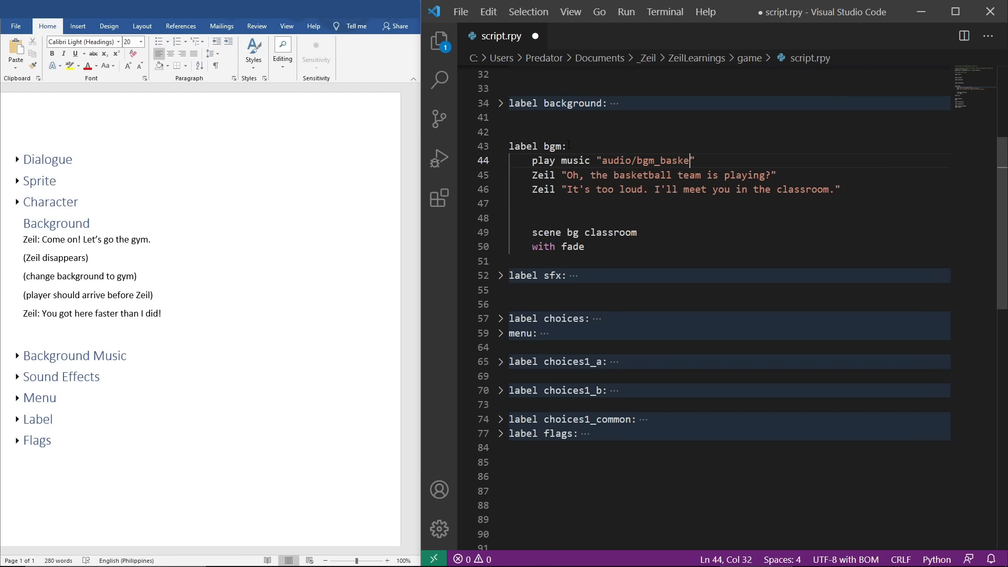
type("tball.mp3")
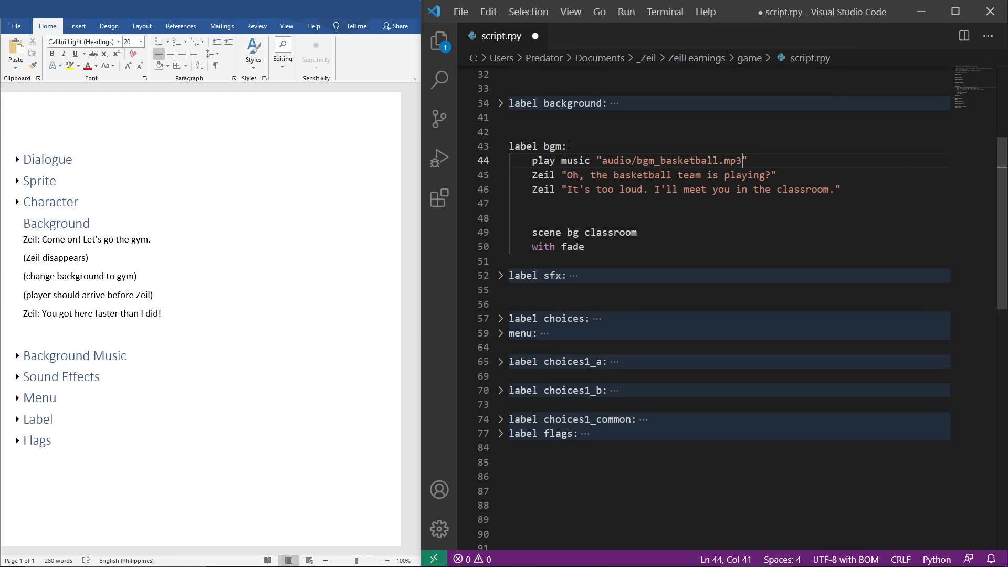
type("fadein")
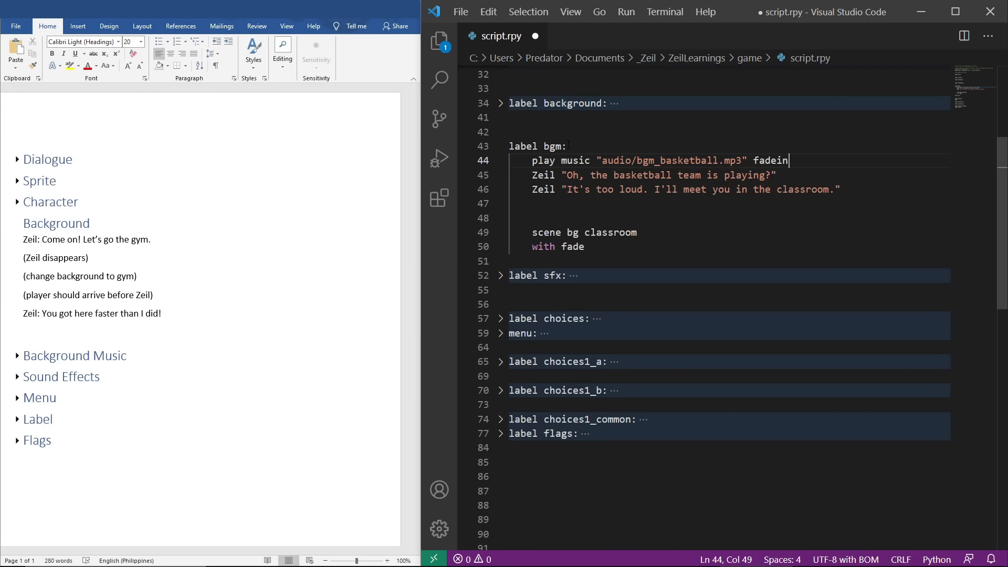
type("1.0 vo")
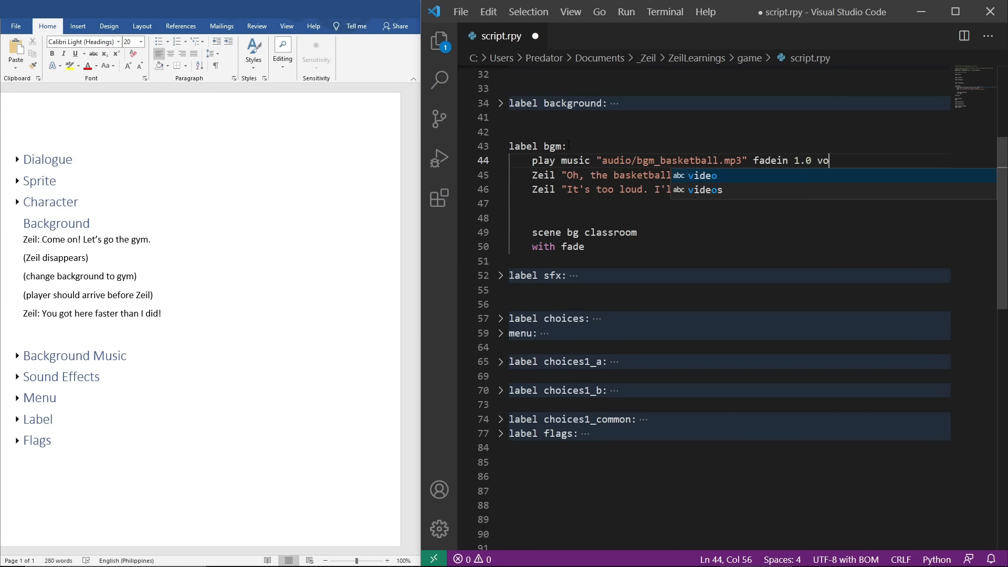
type("lume 0.5")
type("play sound")
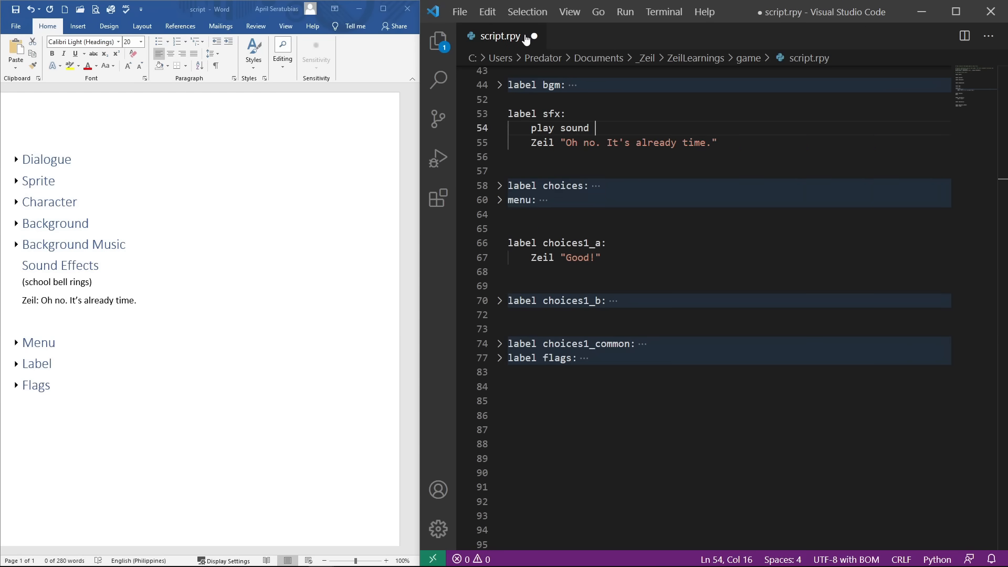
Give play sound the quoted path "audio/sfx_bell" from the audio folder
type("\"audio/sfx_bel\"")
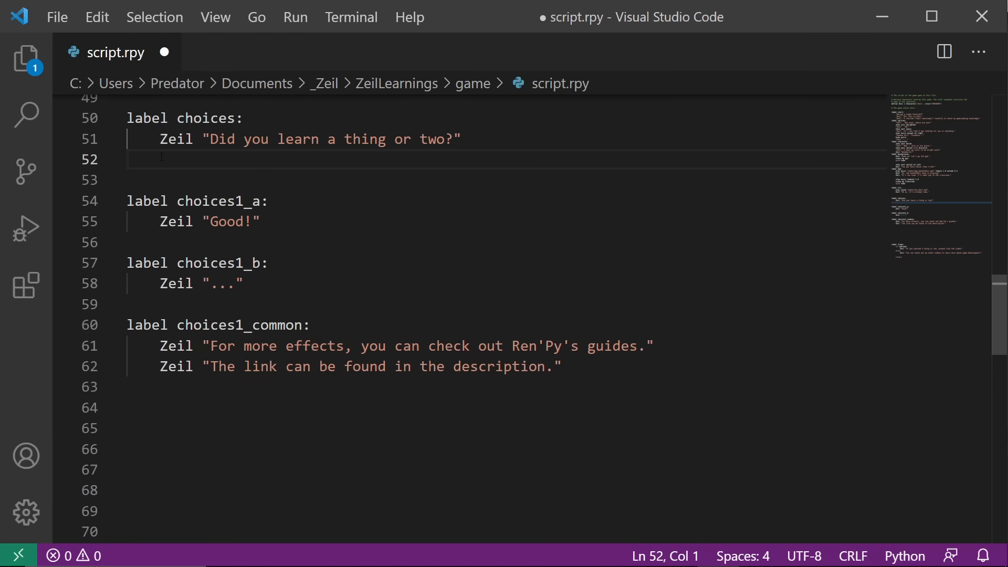
Write a menu with "Yes" and "..." choices jumping to choices1_a and choices1_b
type("menu:")
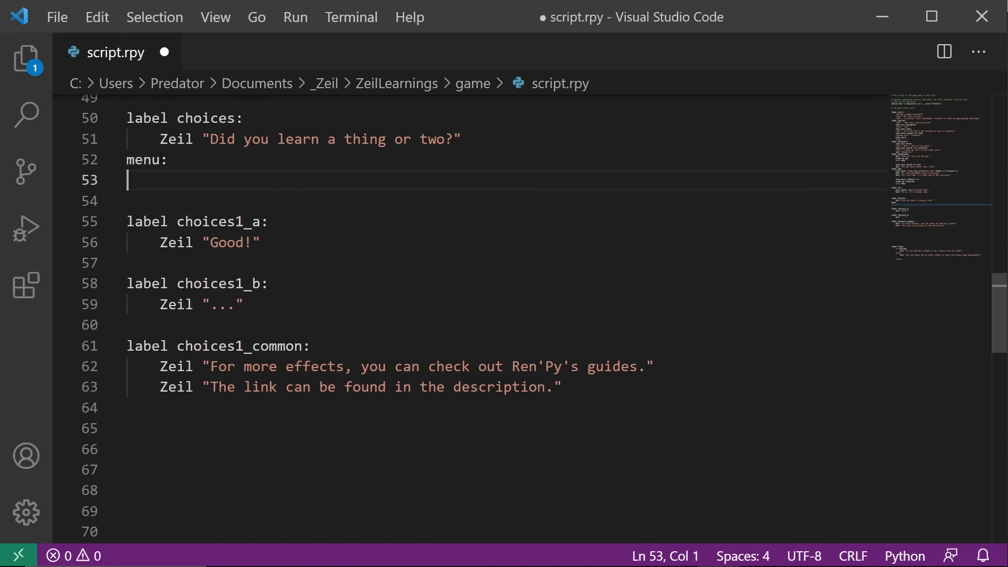
type("\"\"")
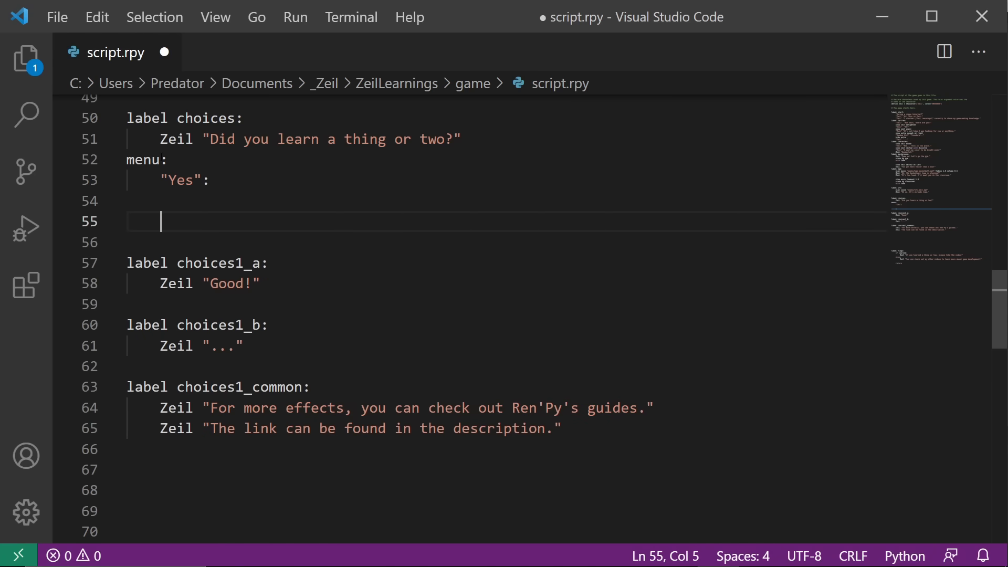
type("\".")
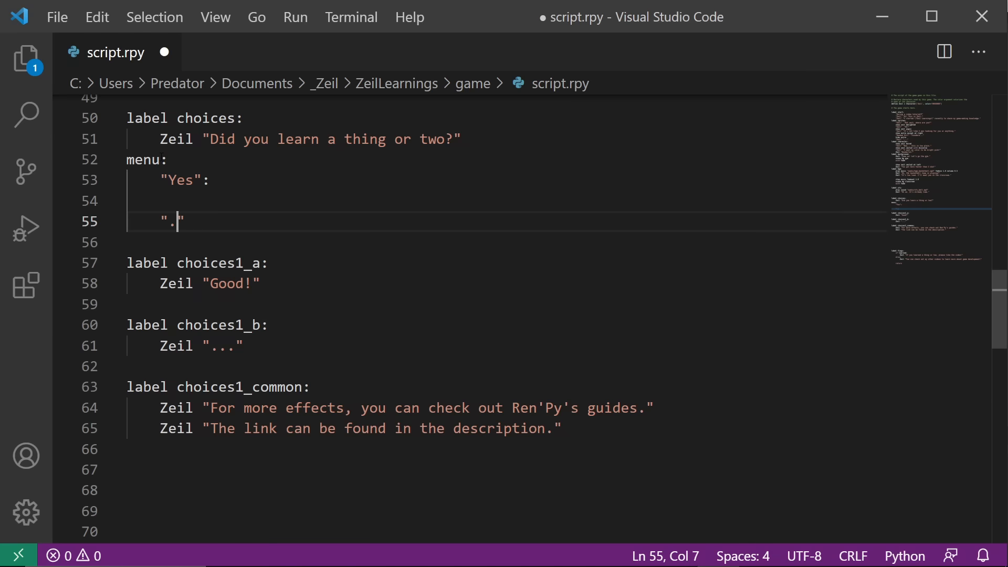
type("..")
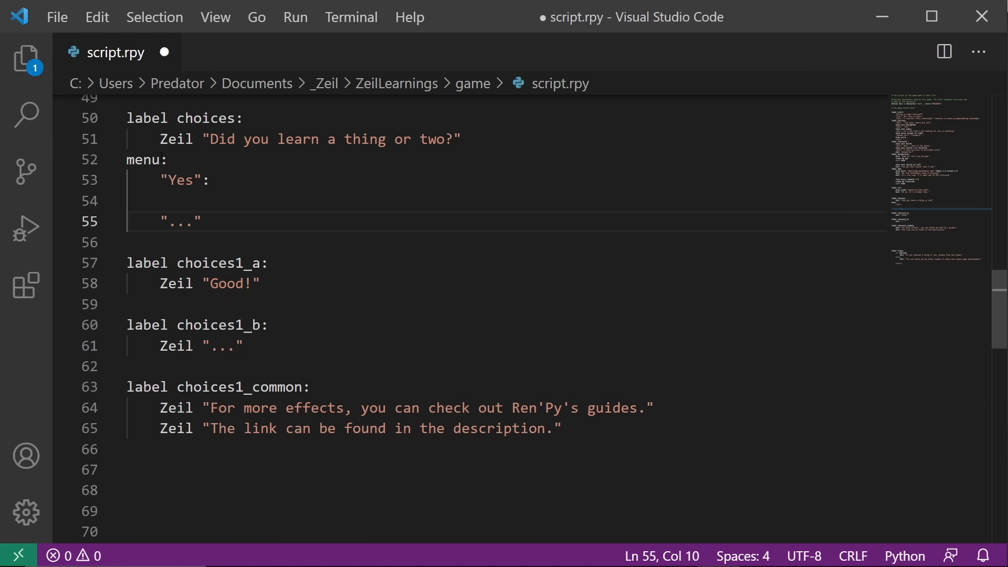
type(":")
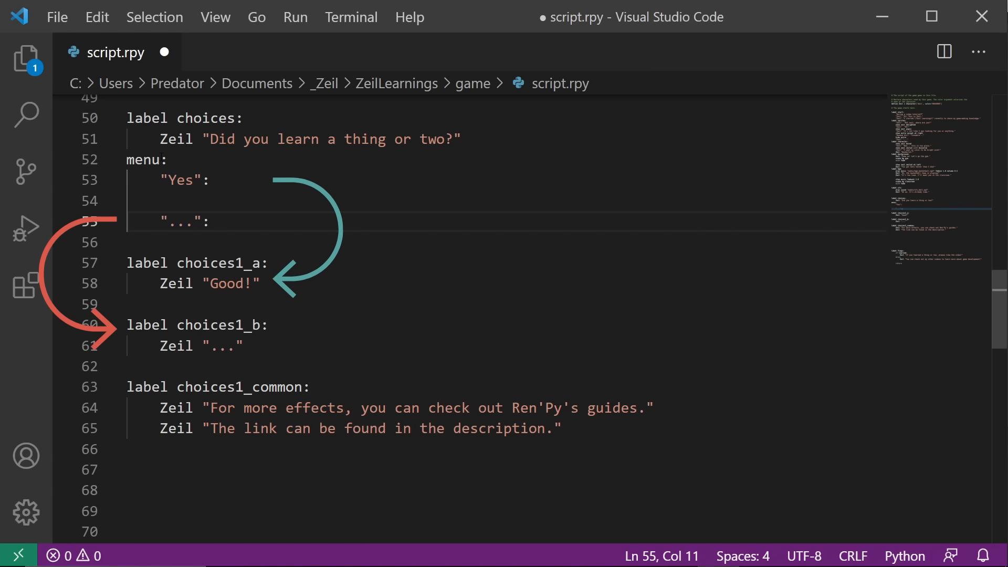
type("jump choices1_b")
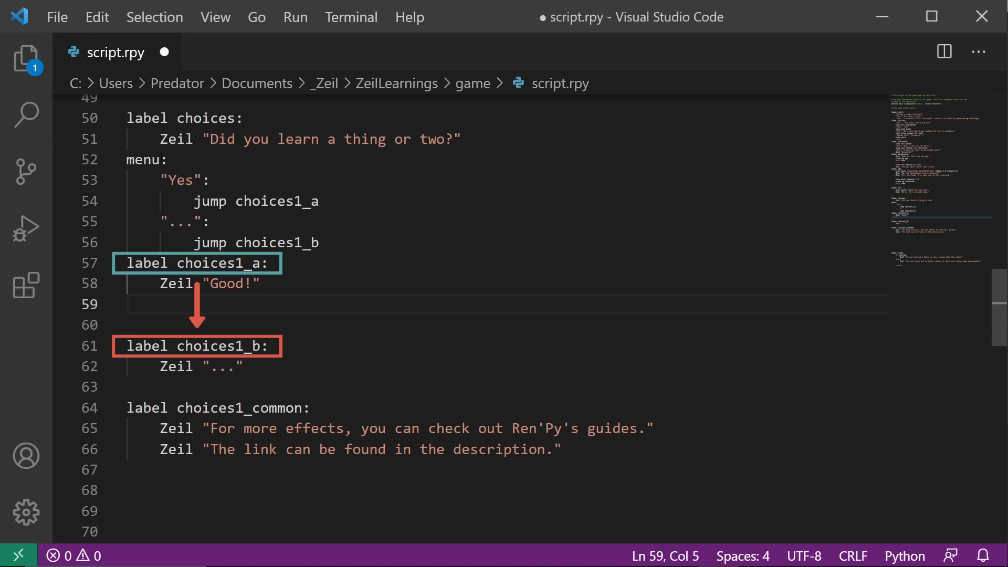
End both choices1_a and choices1_b with jump choices1_common
type("jump c")
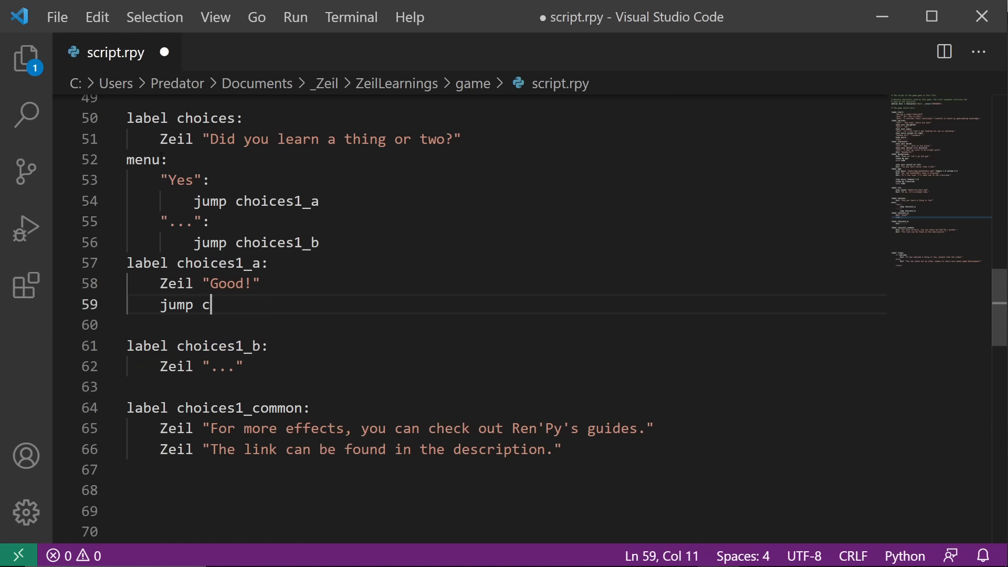
type("hoices1_common")
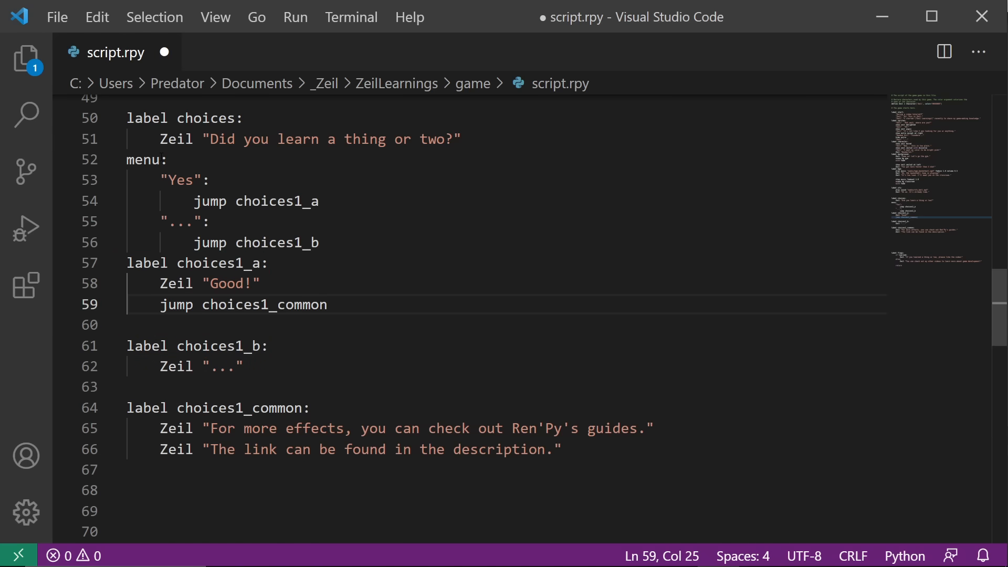
type("jump")
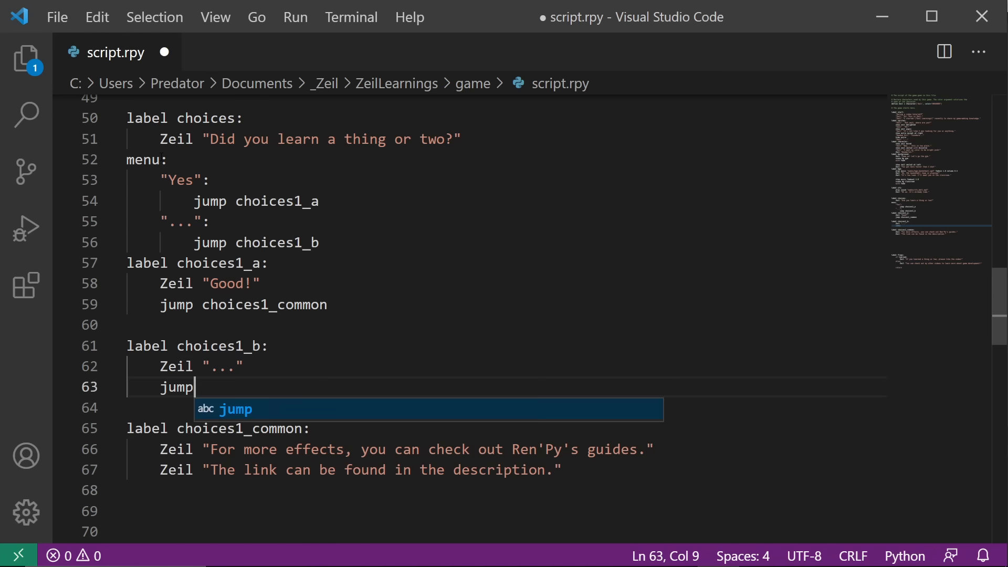
type("choices1_common")
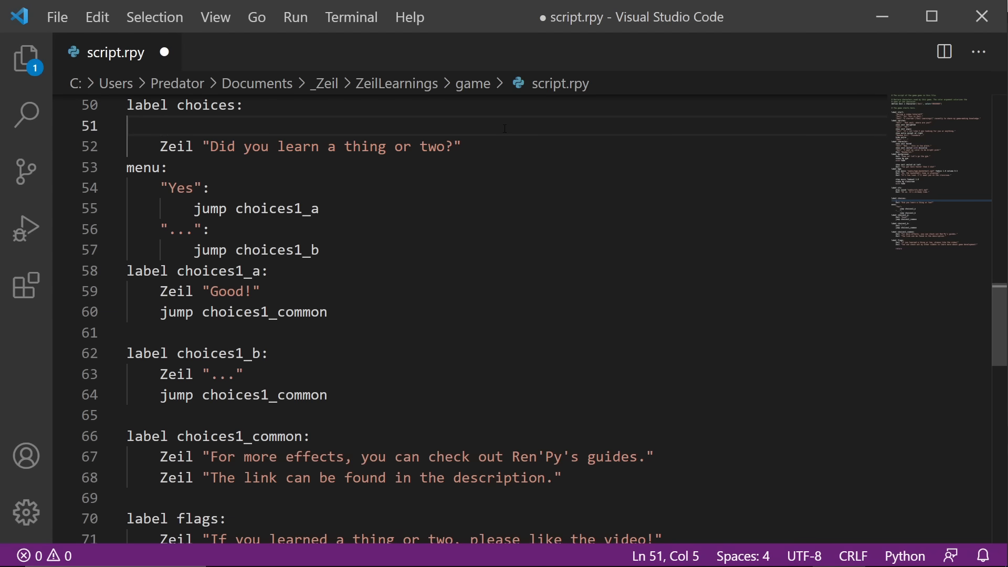
Default learned to False, set it True in choices1_a, and branch flags with if learned: / else:
type("default learned = False")
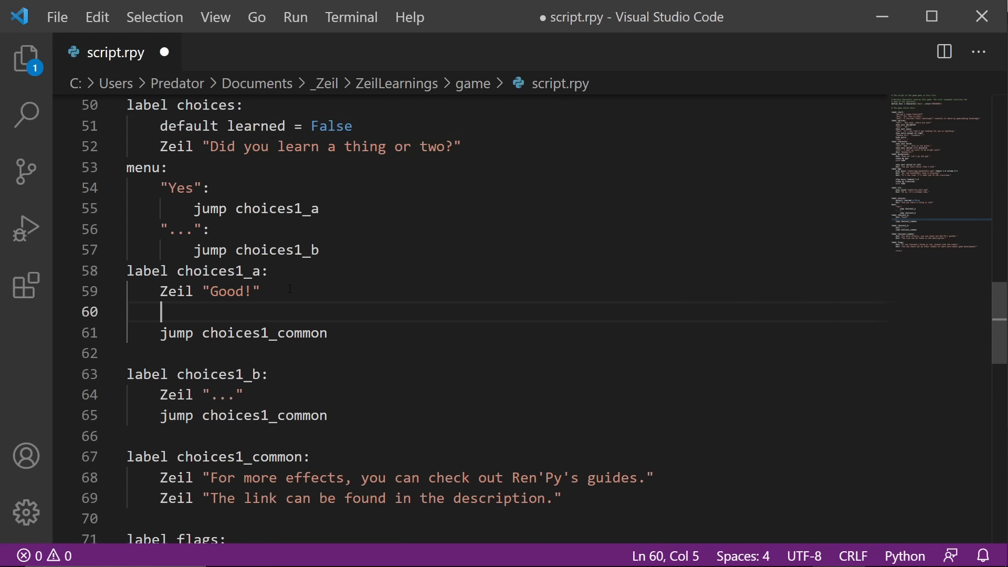
type("$ learned = True")
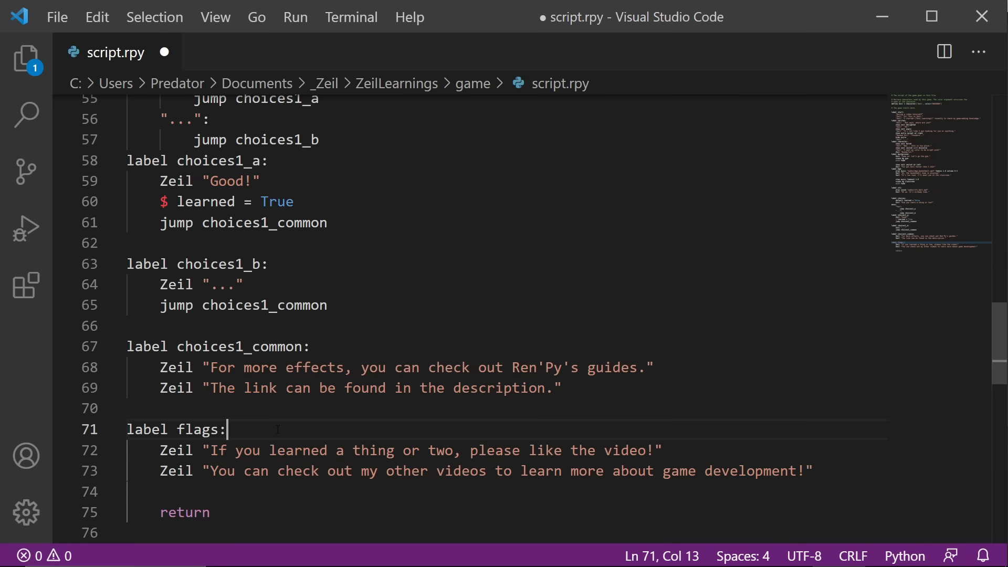
type("if")
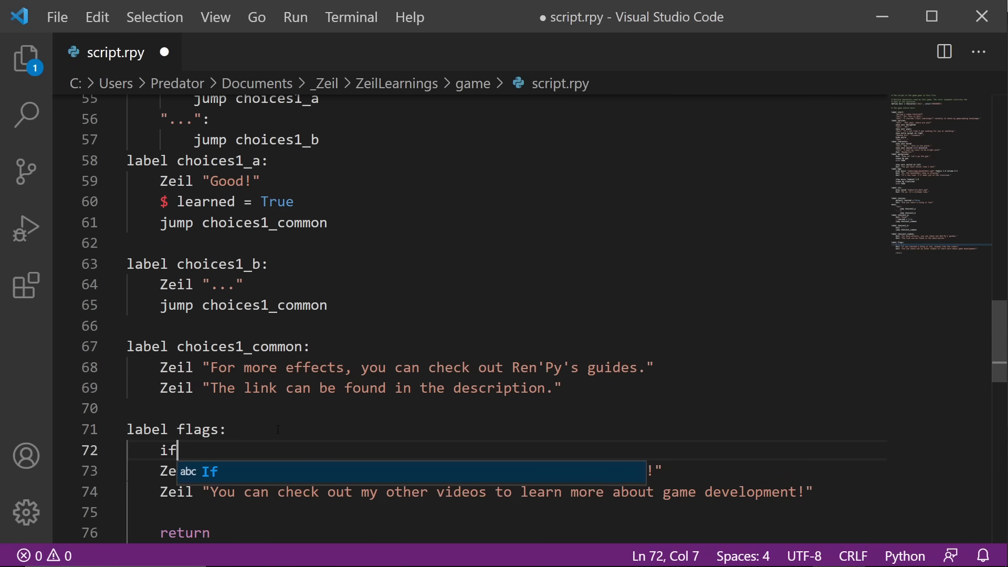
type("learned:")
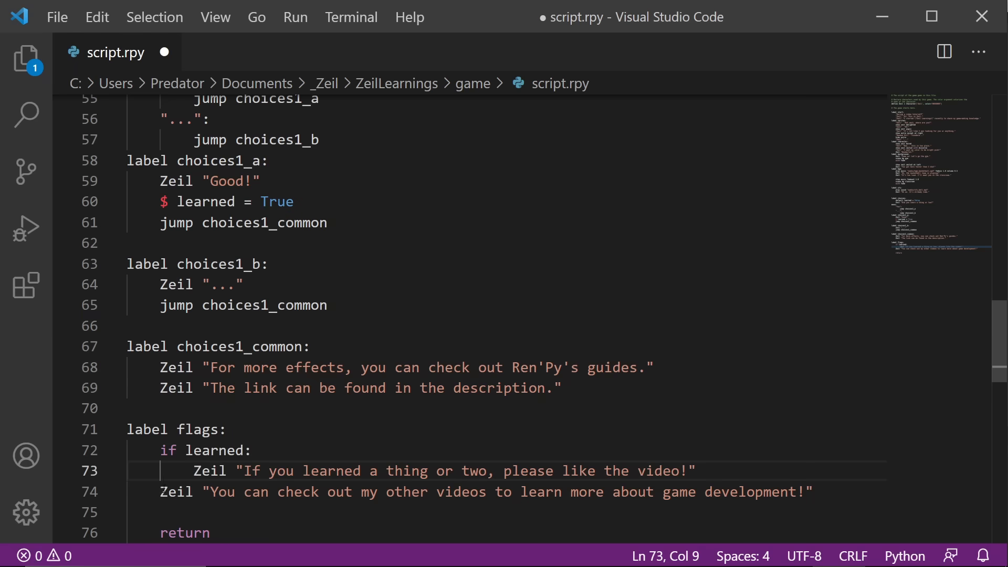
type("else:")
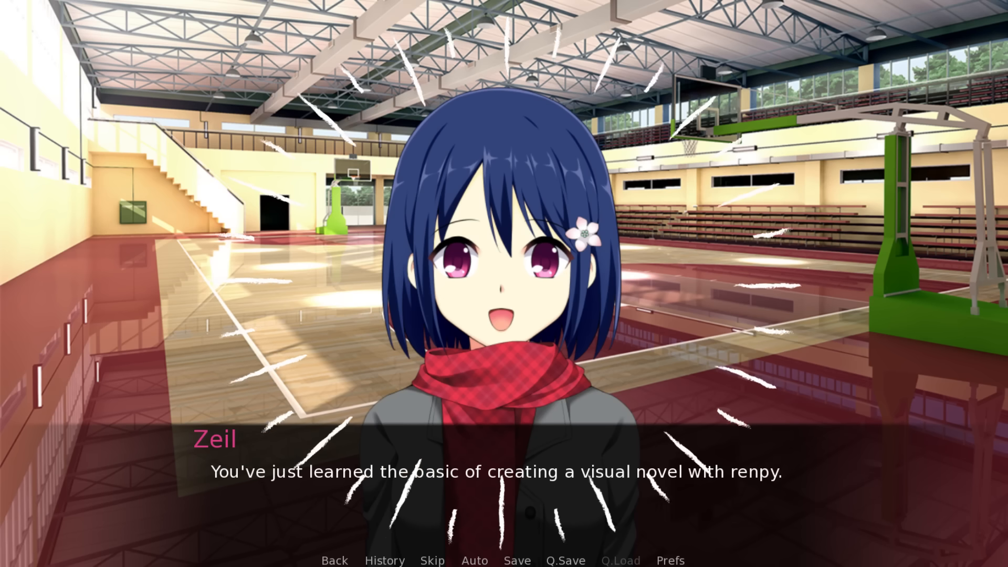
Advance Zeil's closing dialogue to her invitation for questions in the comments
left_click(502, 470)
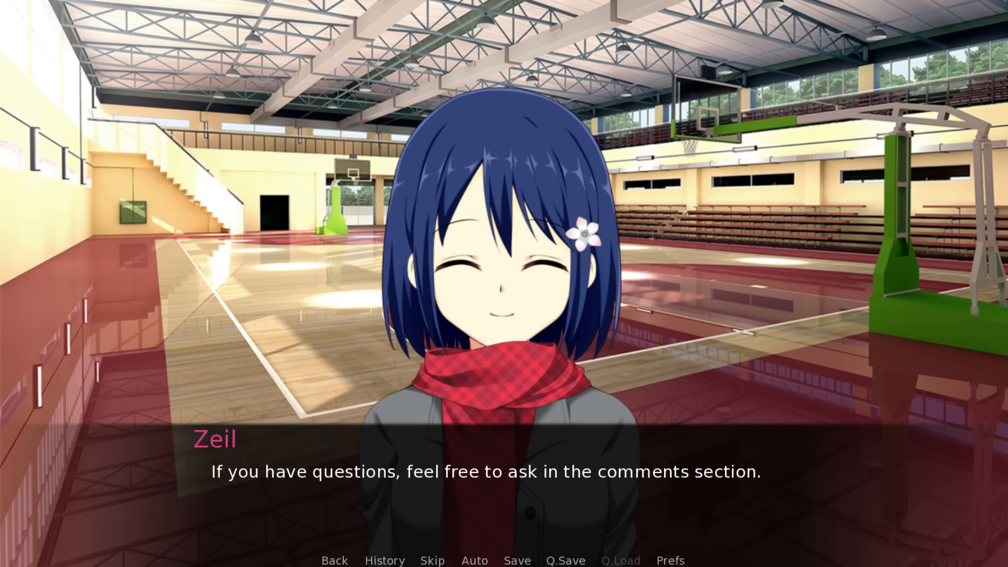